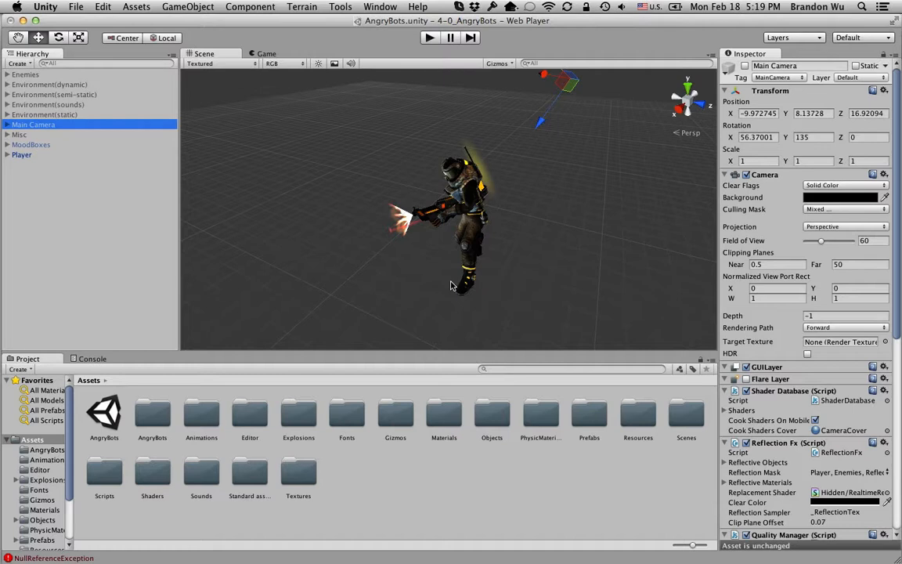
Step: Select the Player object in the Hierarchy for rotating
left_click(22, 155)
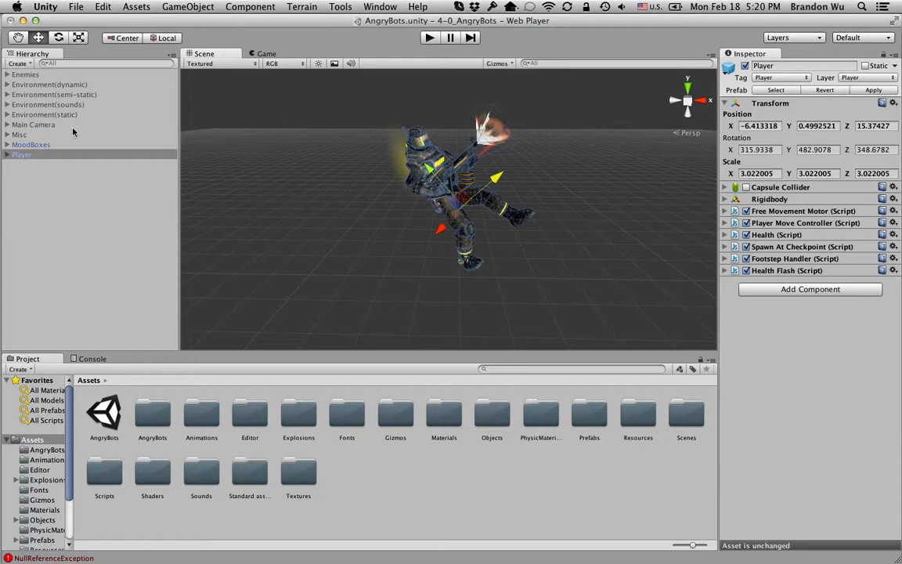
left_click(33, 125)
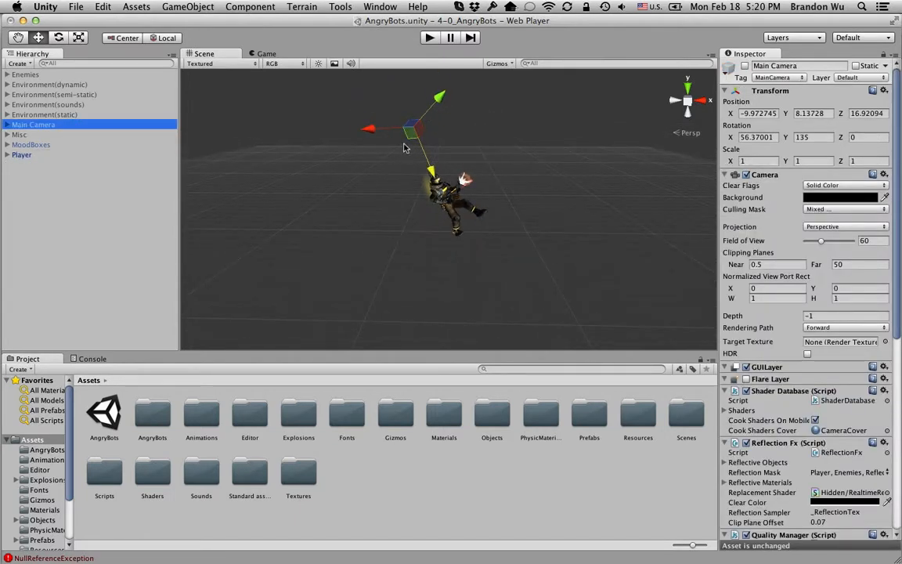
left_click(22, 155)
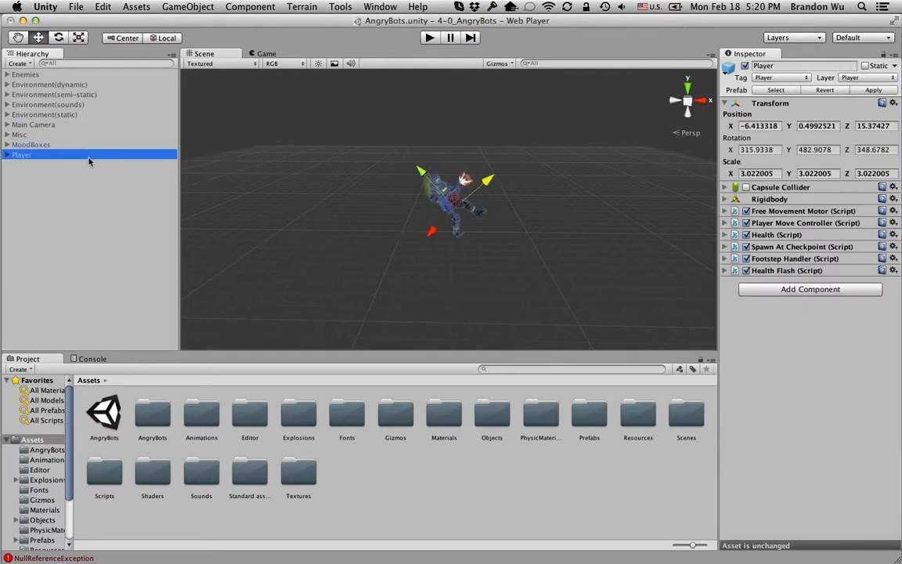
left_click(33, 126)
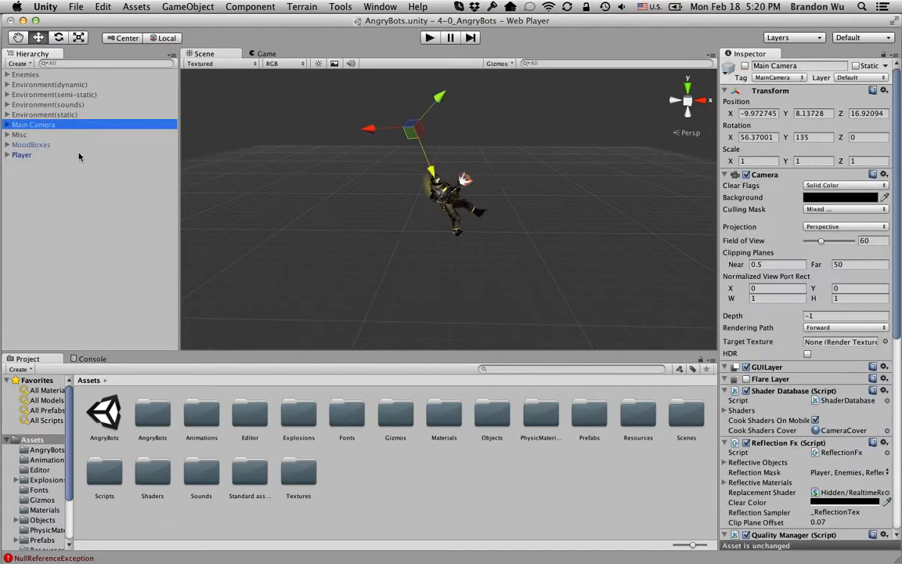
left_click(22, 155)
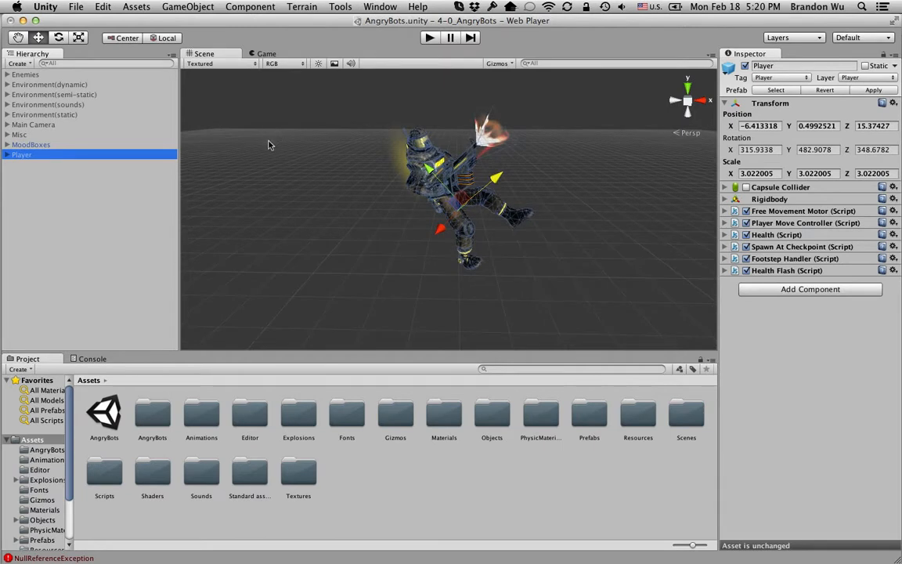
mouse_move(258, 151)
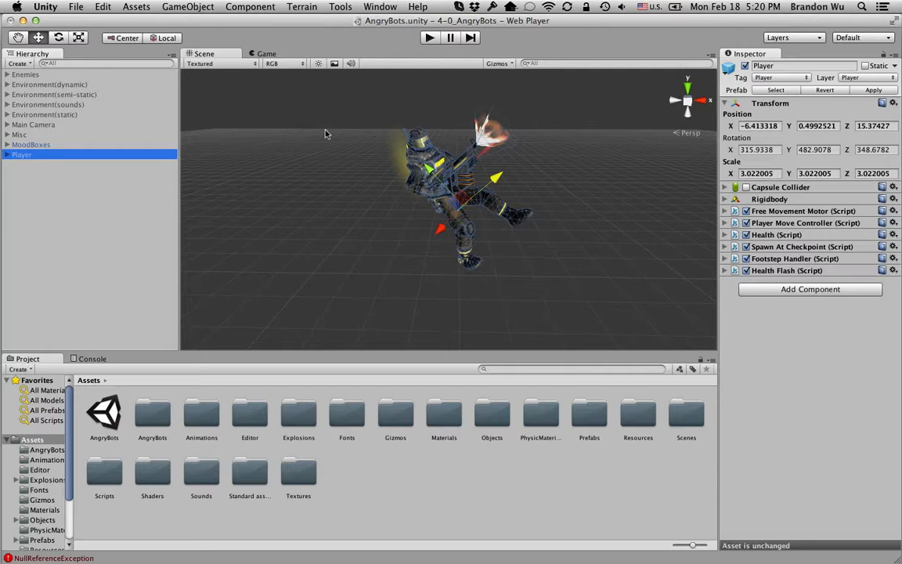
mouse_move(175, 43)
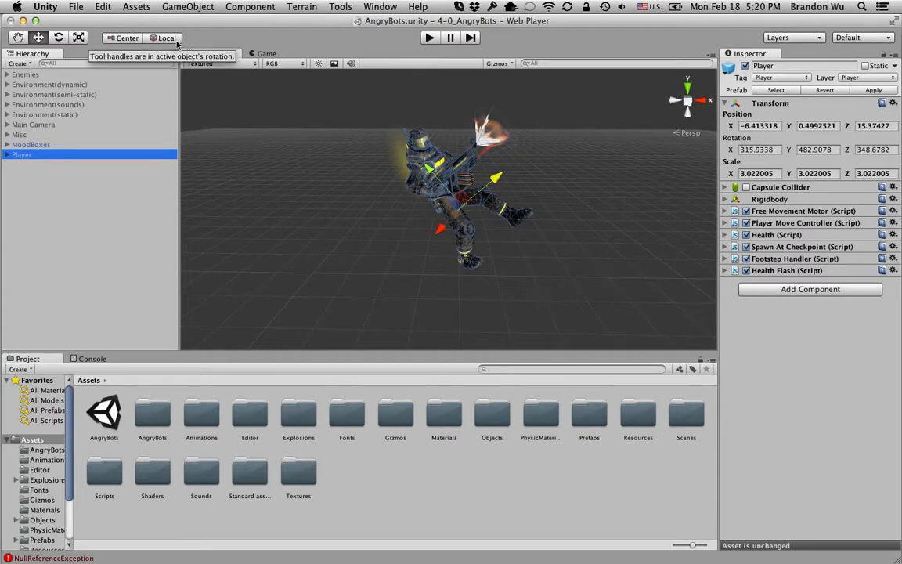
left_click(166, 38)
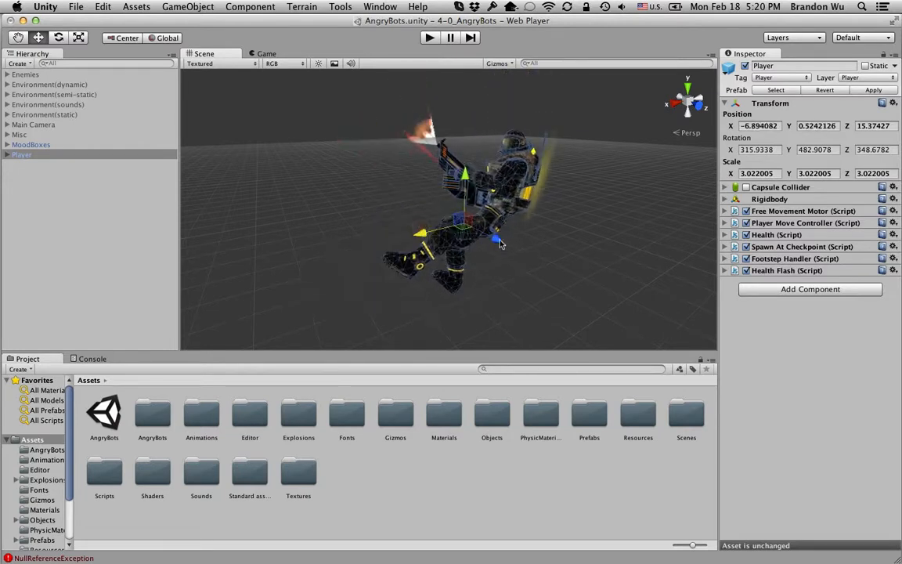
left_click(19, 135)
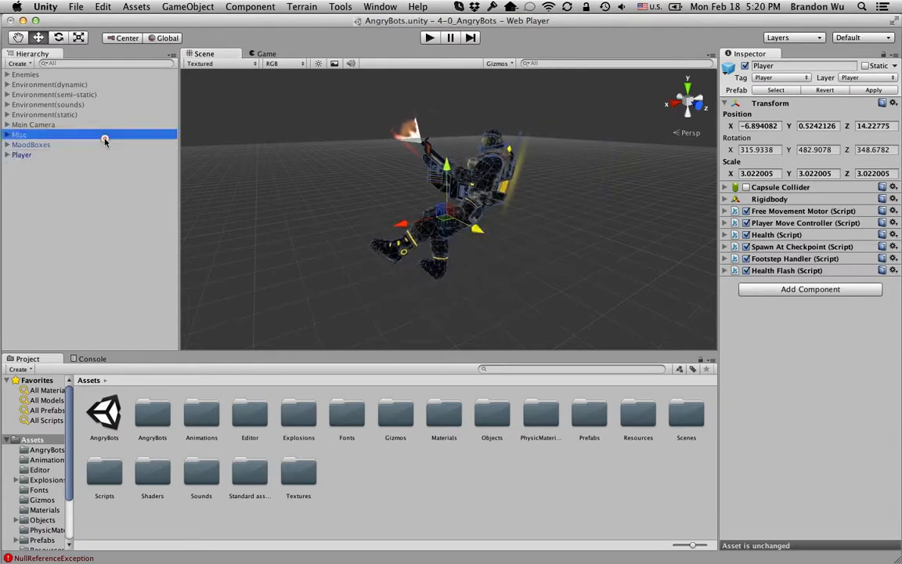
left_click(47, 103)
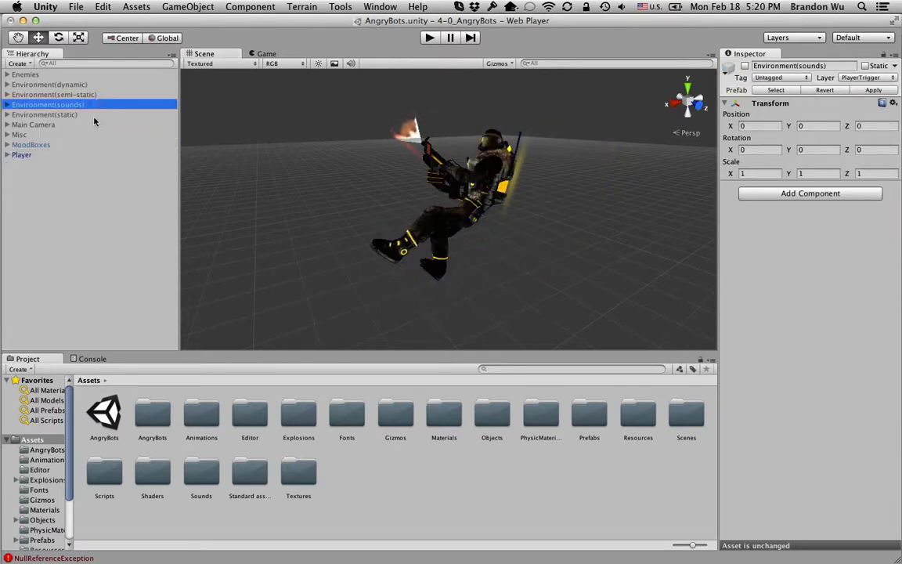
left_click(33, 125)
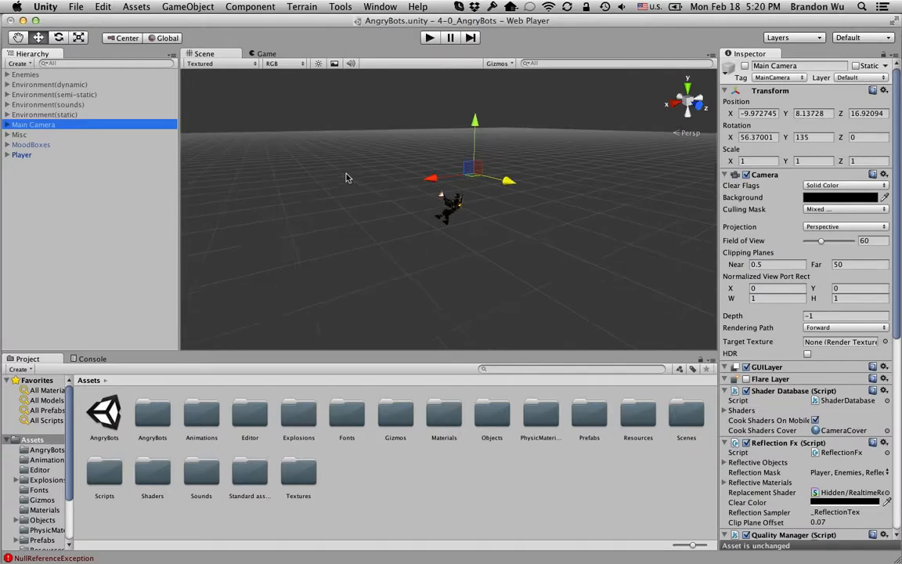
left_click(19, 135)
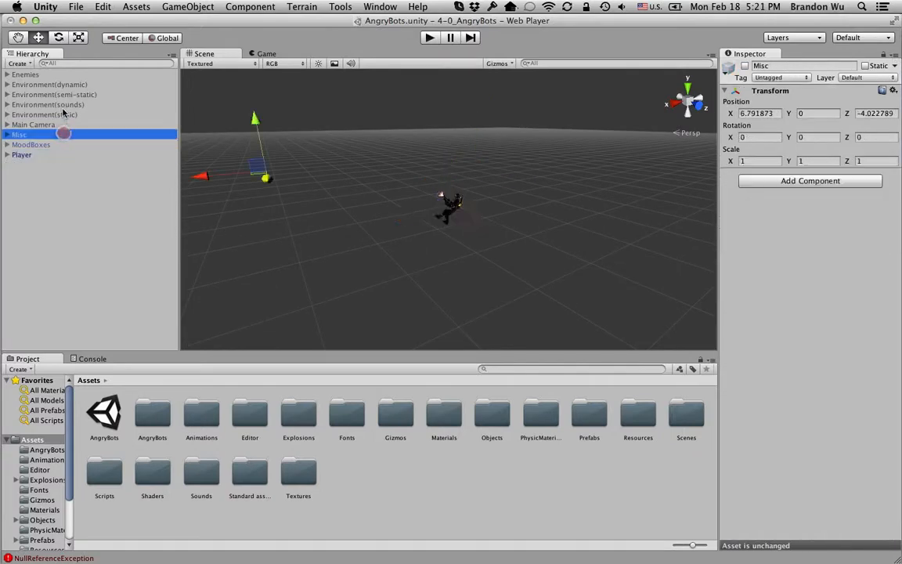
left_click(53, 94)
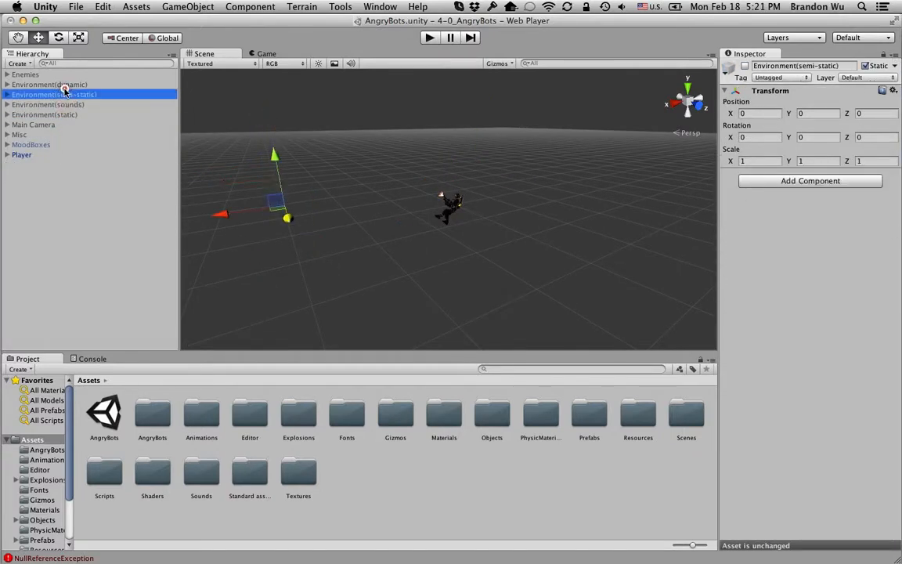
left_click(22, 155)
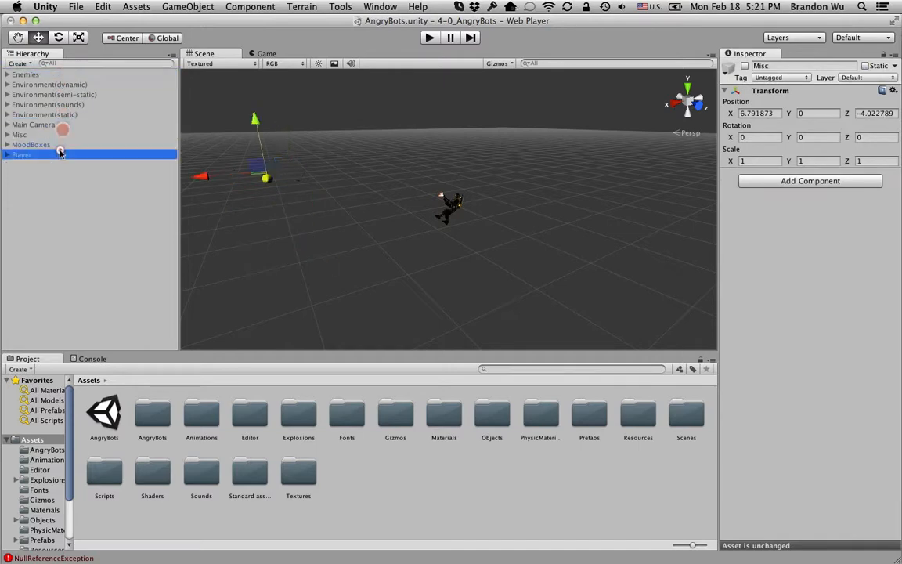
left_click(33, 126)
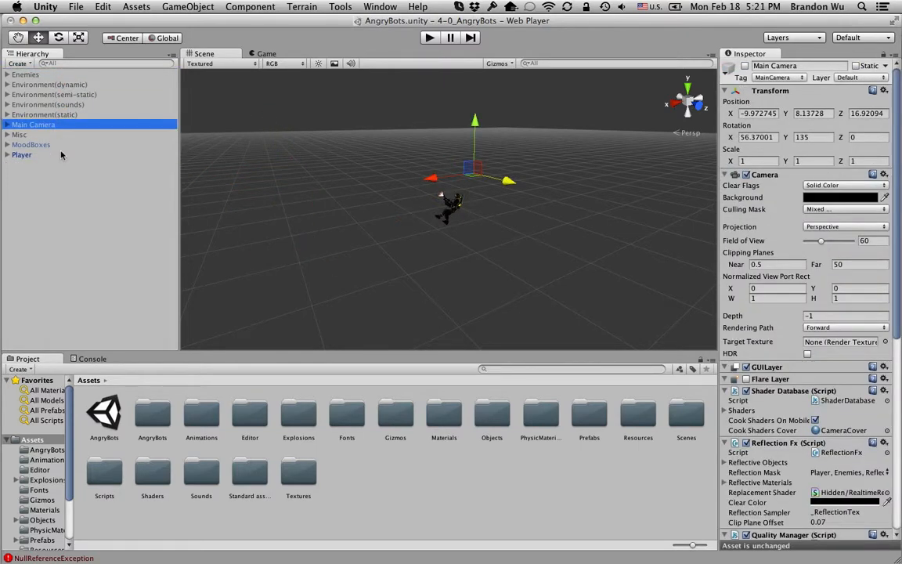
left_click(22, 155)
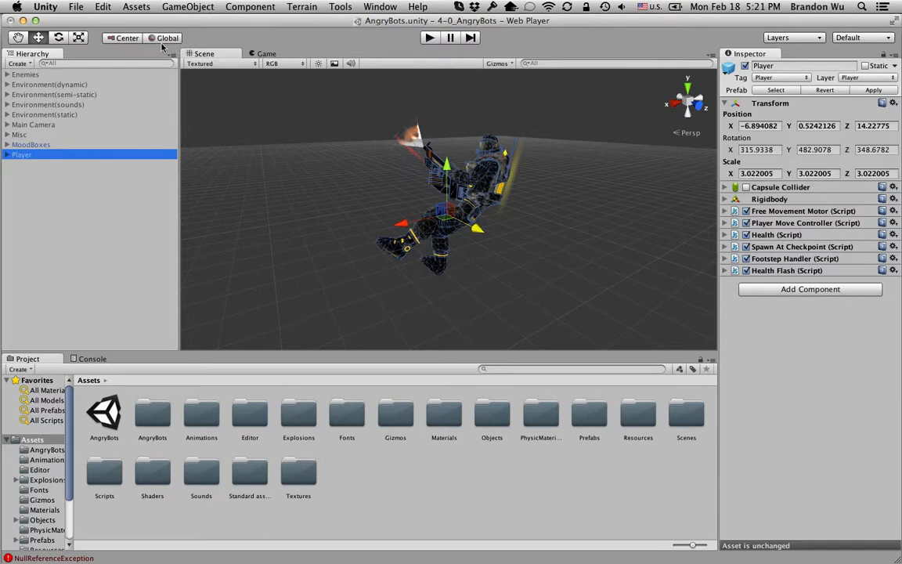
Step: Switch the handle mode so the Player can be rotated about the global Y axis
left_click(166, 38)
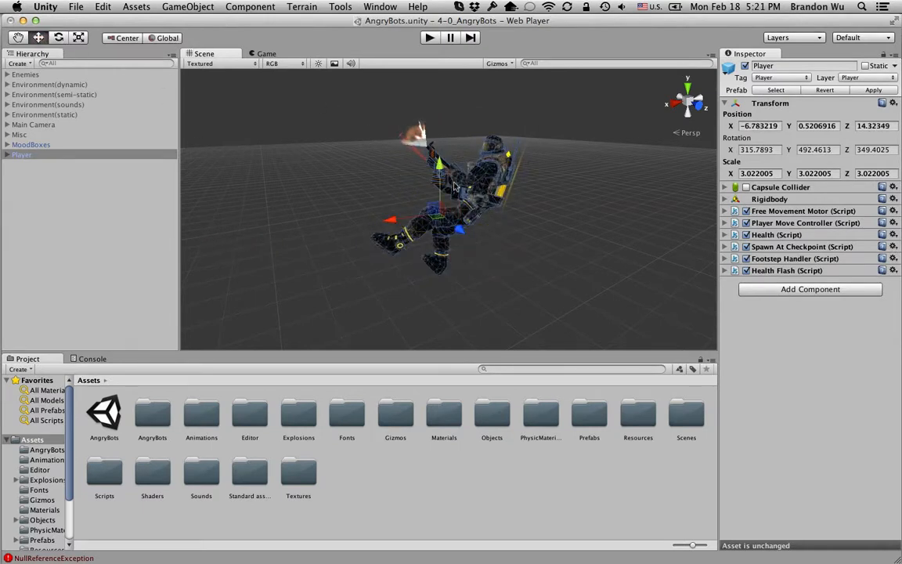
mouse_move(117, 69)
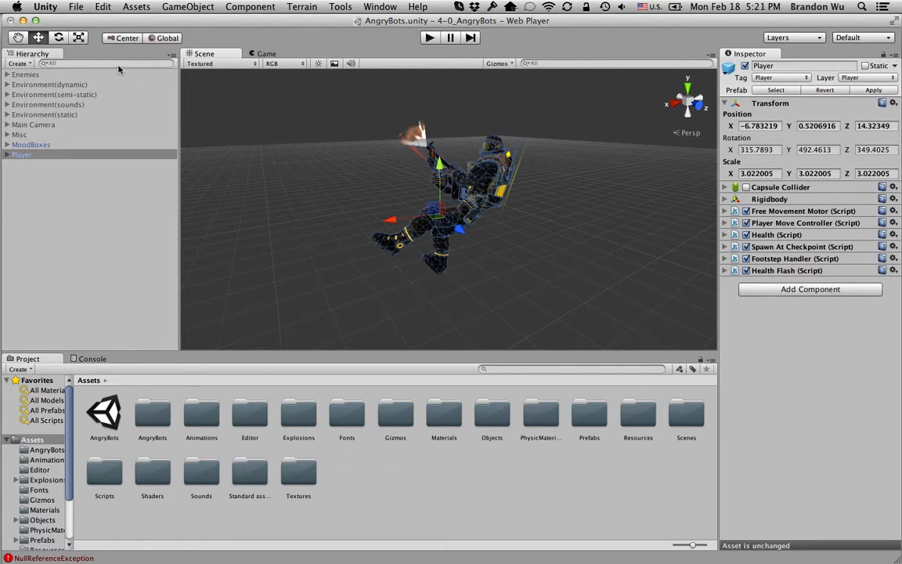
Step: Toggle the handle mode to Global and back to Local so handles follow the Player's own rotation
left_click(166, 38)
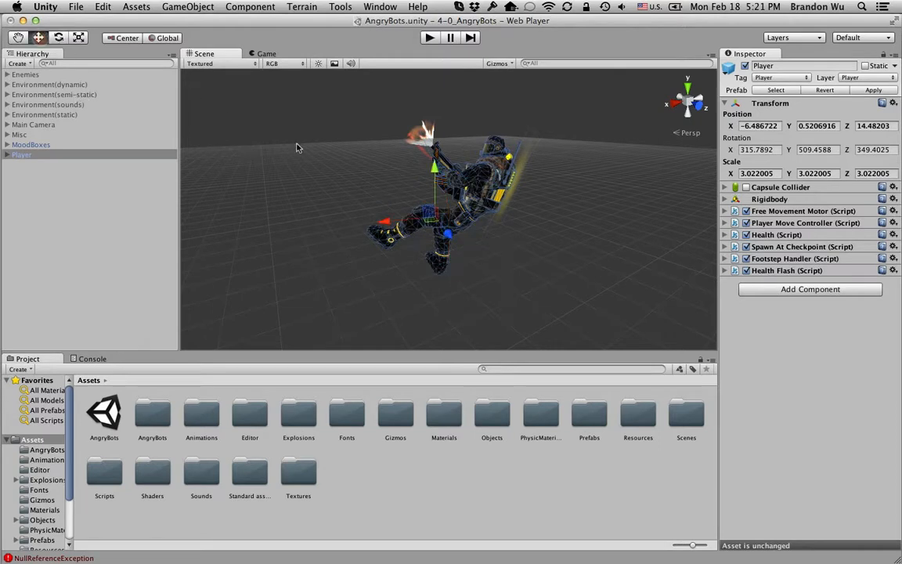
left_click(166, 38)
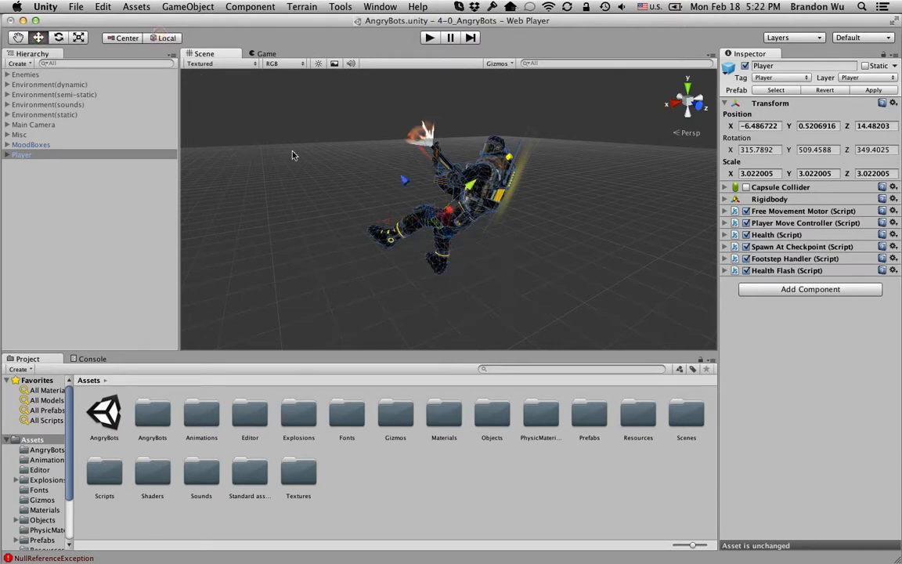